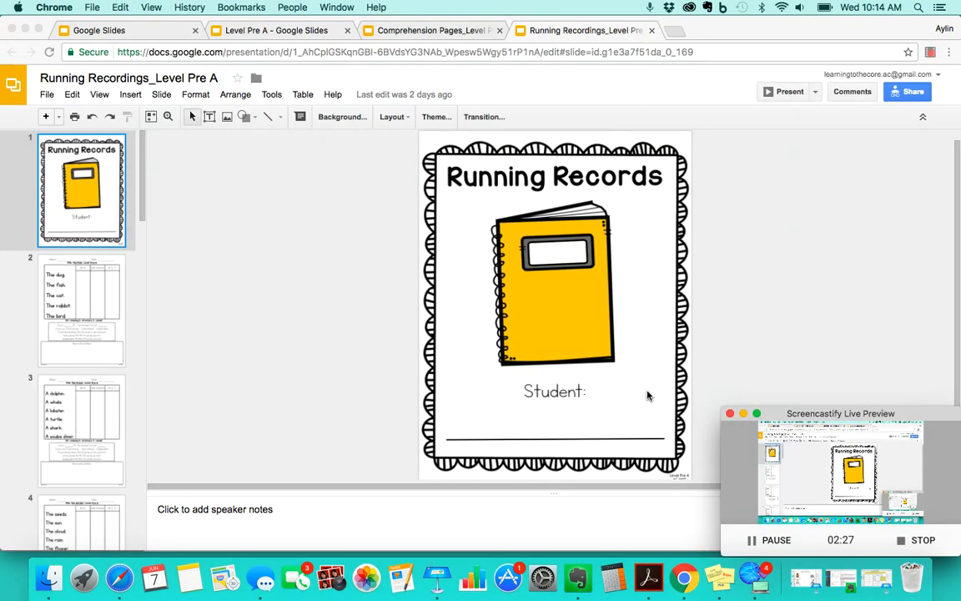
mouse_move(528, 428)
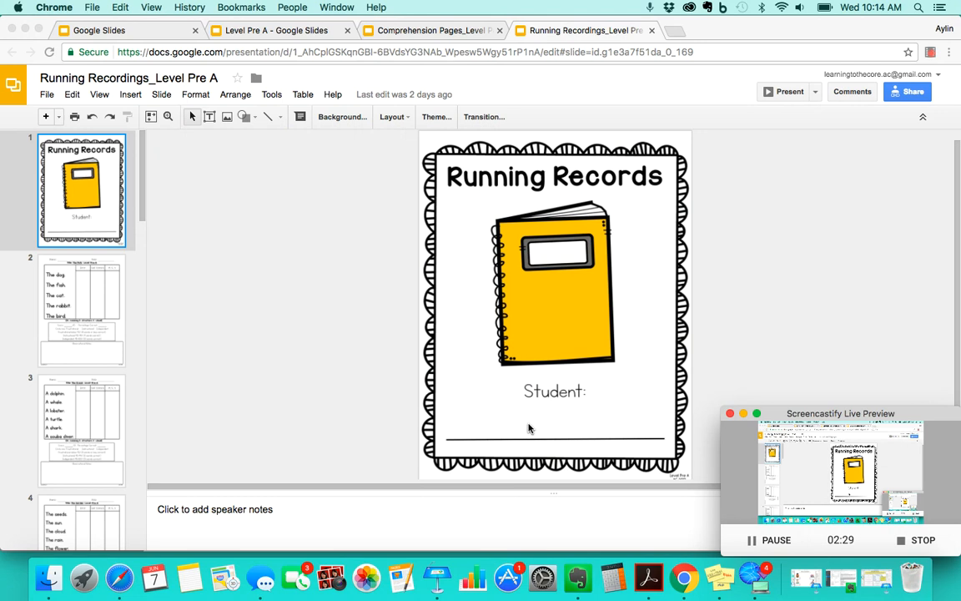
mouse_move(719, 234)
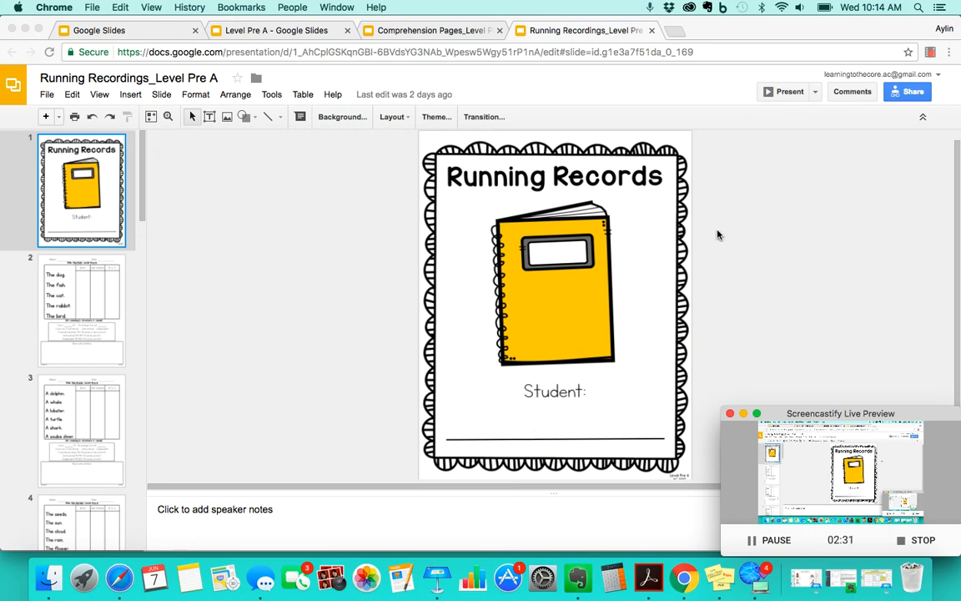
mouse_move(559, 428)
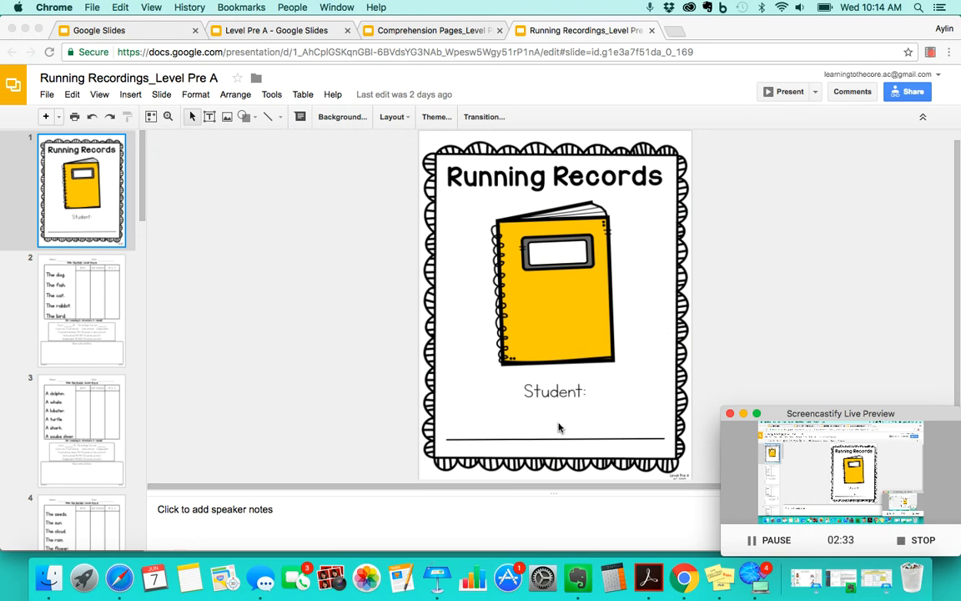
Leave the cover slide's student line and open slide 2, The Pets running record
left_click(555, 434)
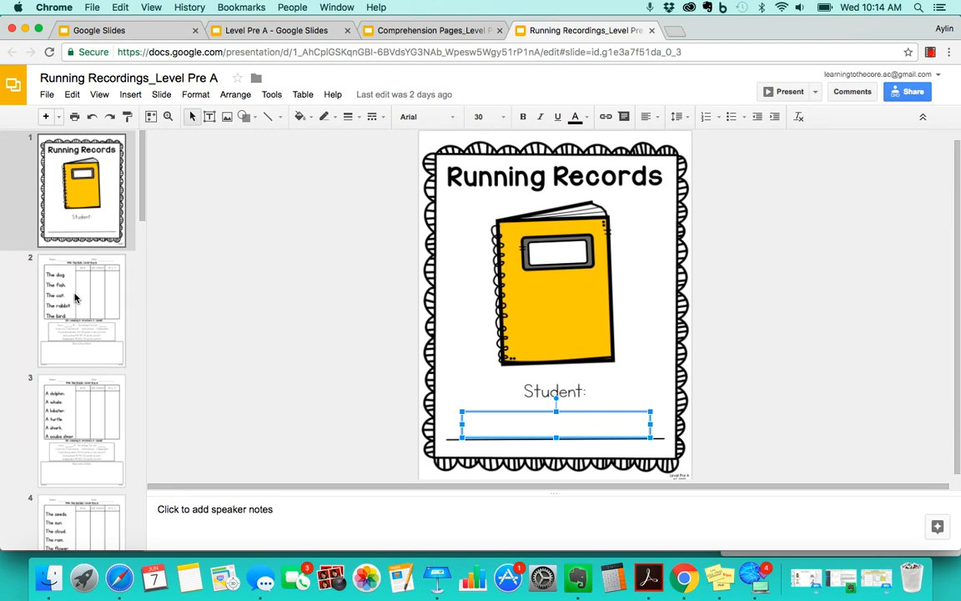
left_click(82, 310)
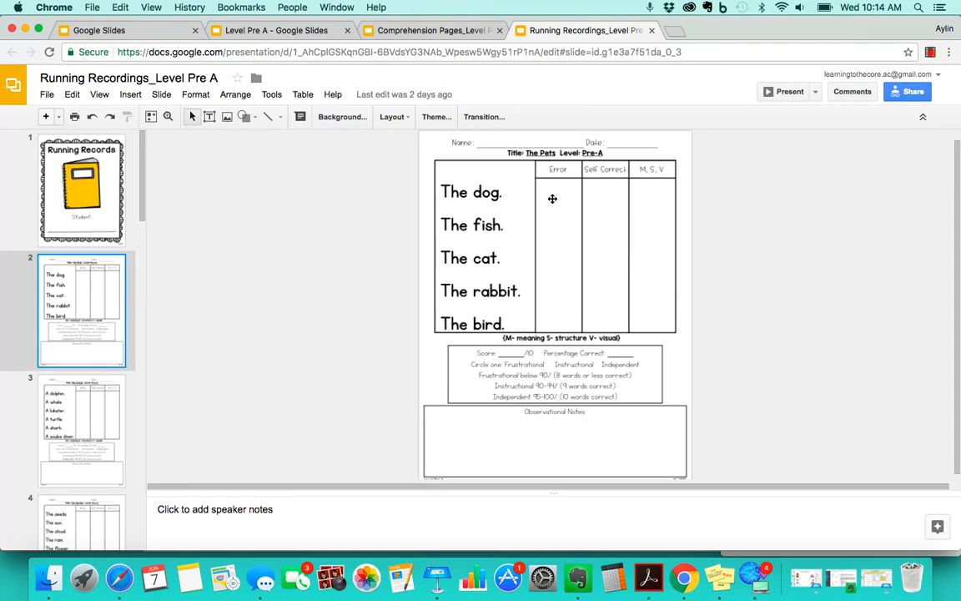
Enter the date 6/6/2018 on the Date line of The Pets record
left_click(472, 172)
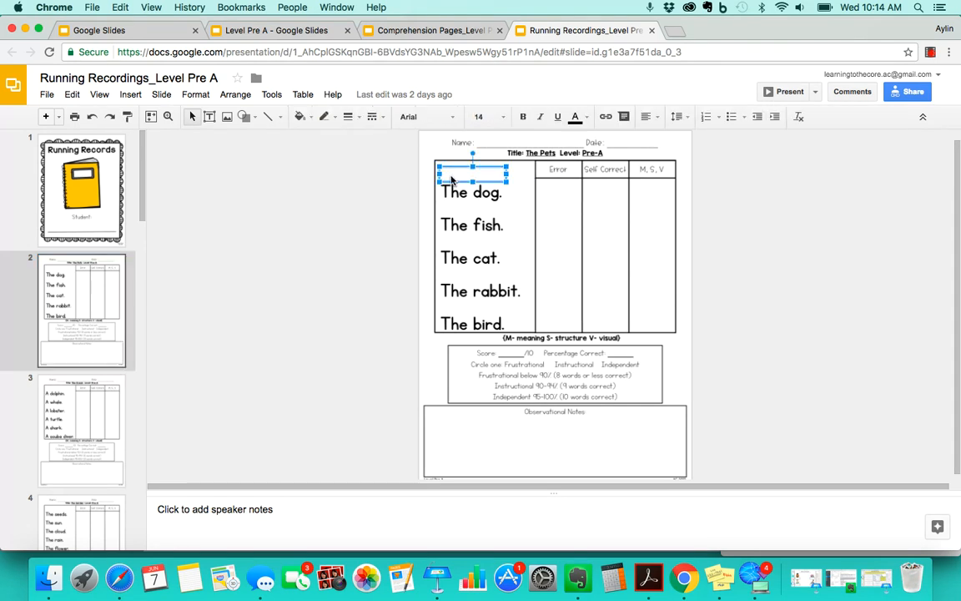
mouse_move(99, 94)
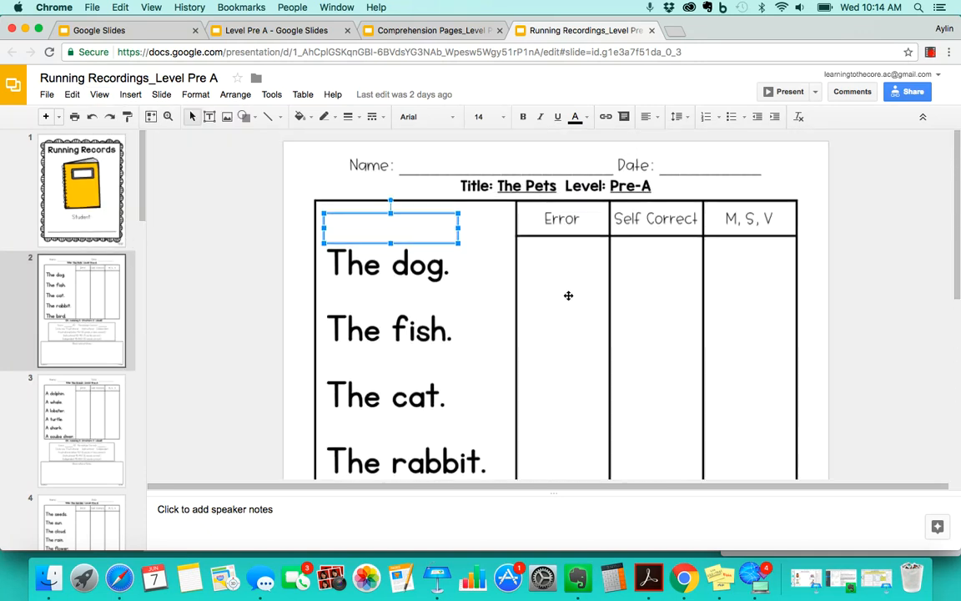
left_click(504, 165)
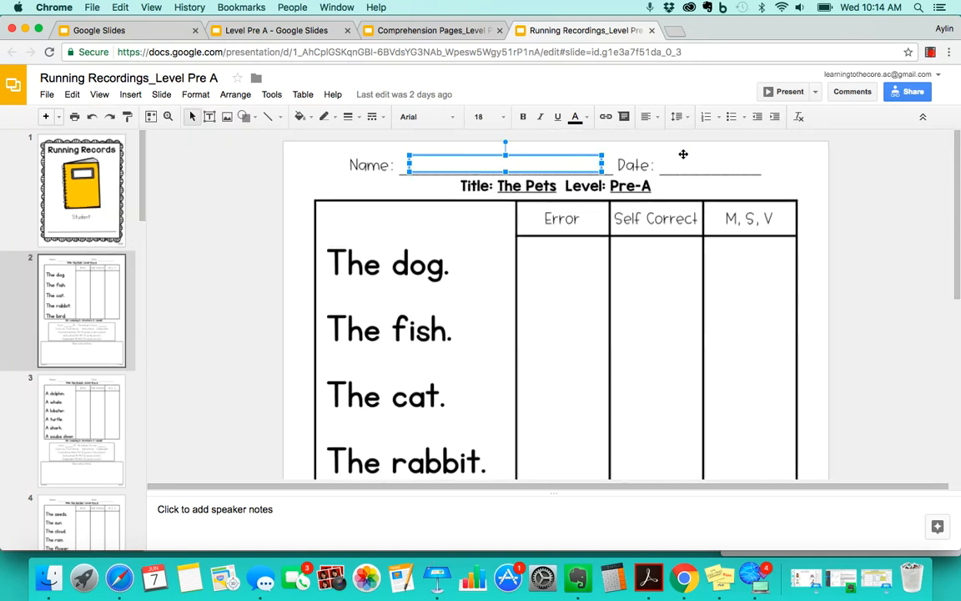
left_click(709, 164)
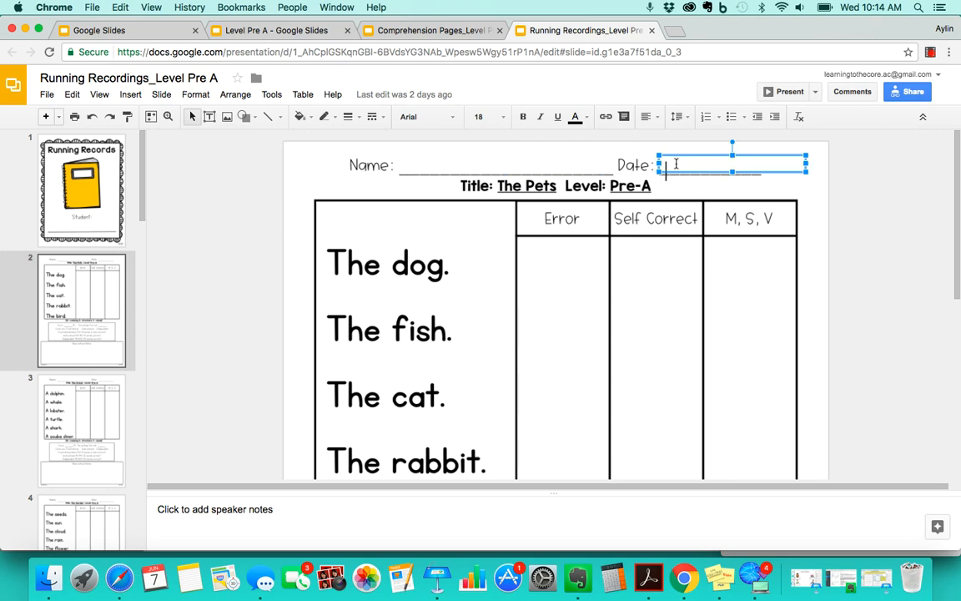
type("6/")
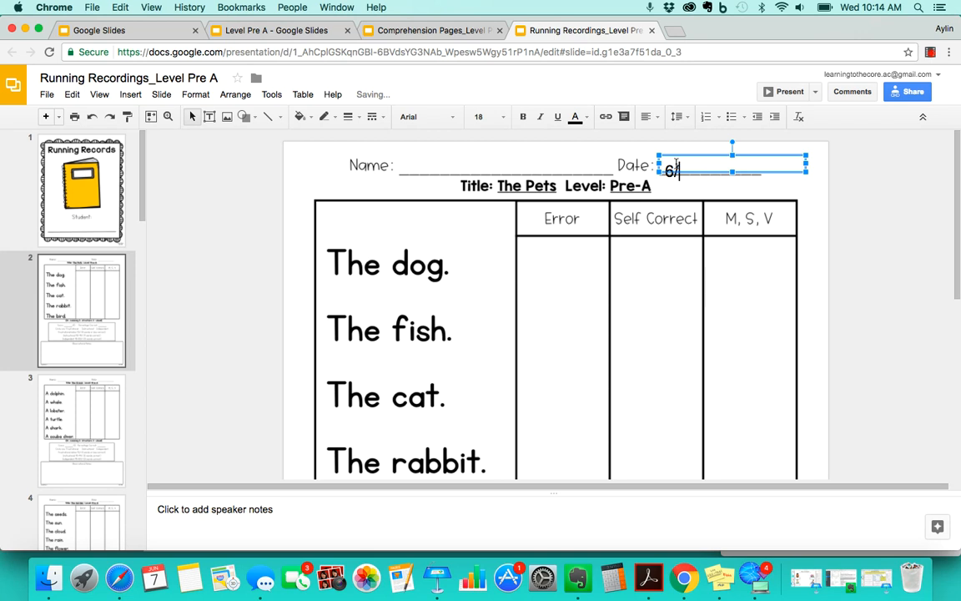
type("6")
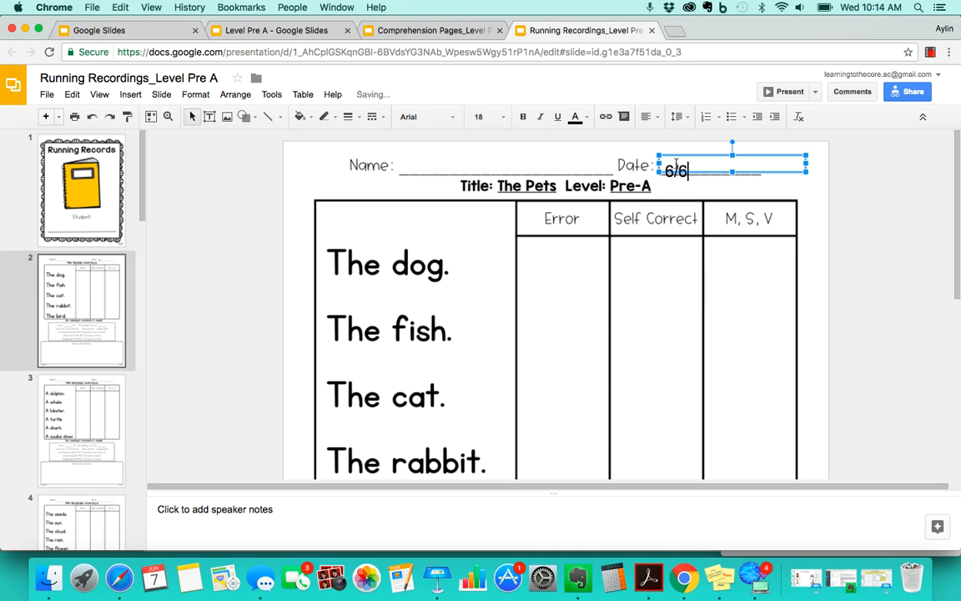
type("/2018")
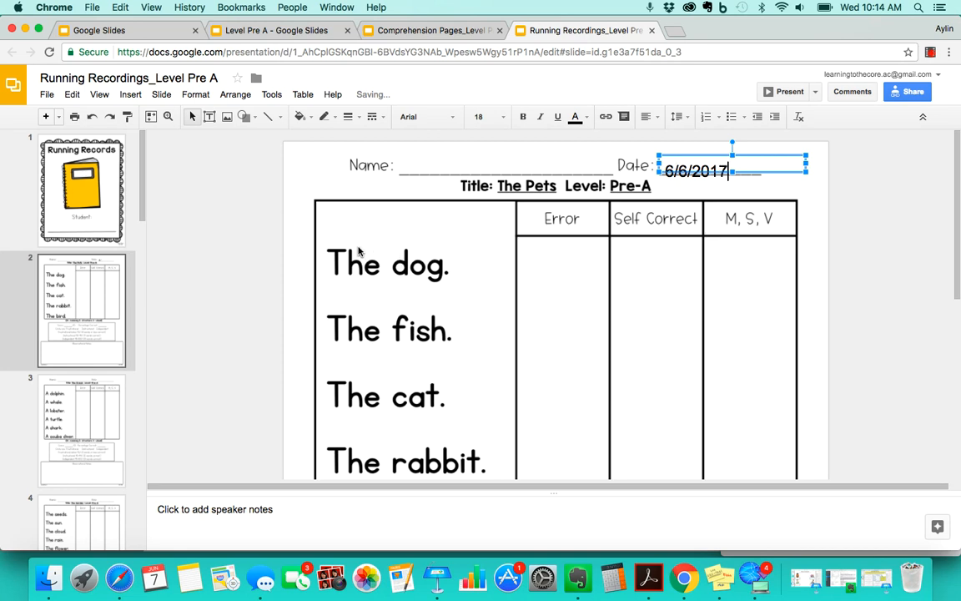
left_click(390, 229)
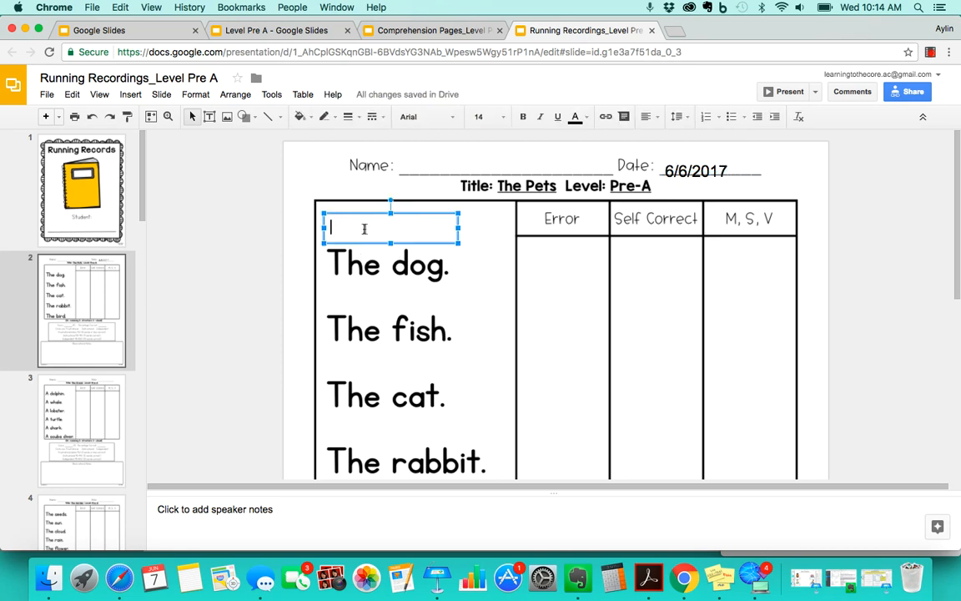
Write miscues 'this' above The dog. and 'bunny' above The rabbit
type("this")
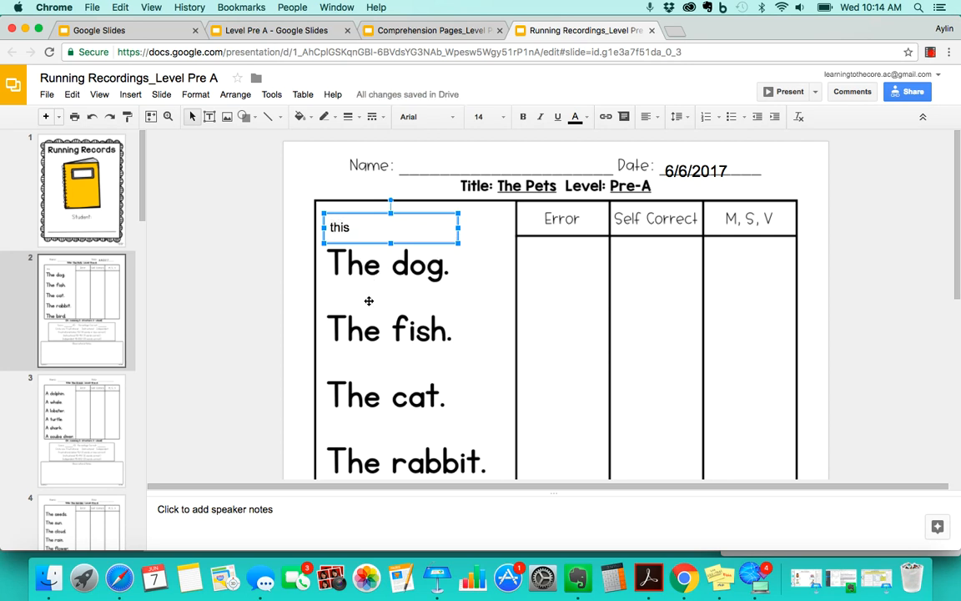
left_click(389, 300)
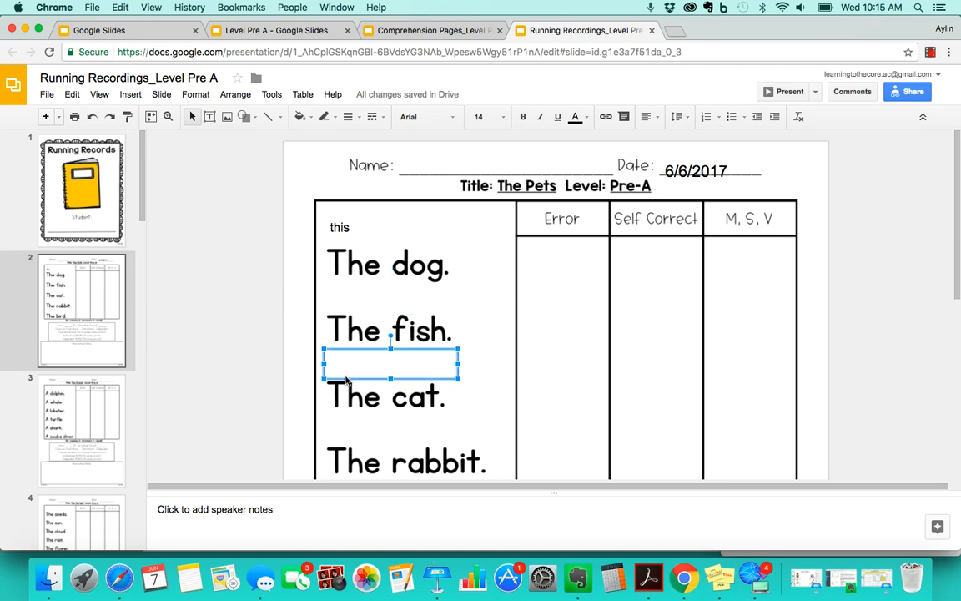
left_click(363, 447)
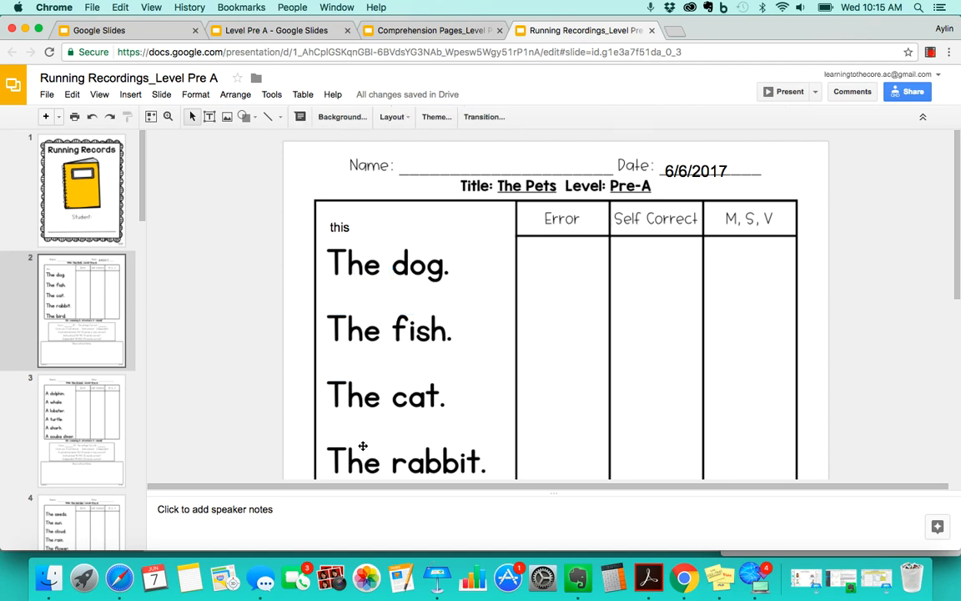
left_click(390, 430)
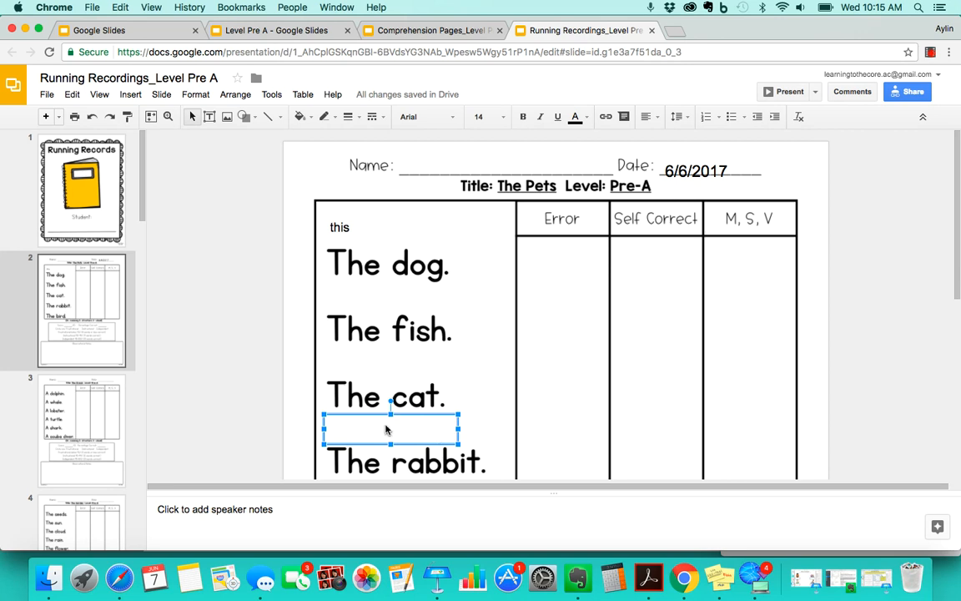
mouse_move(371, 433)
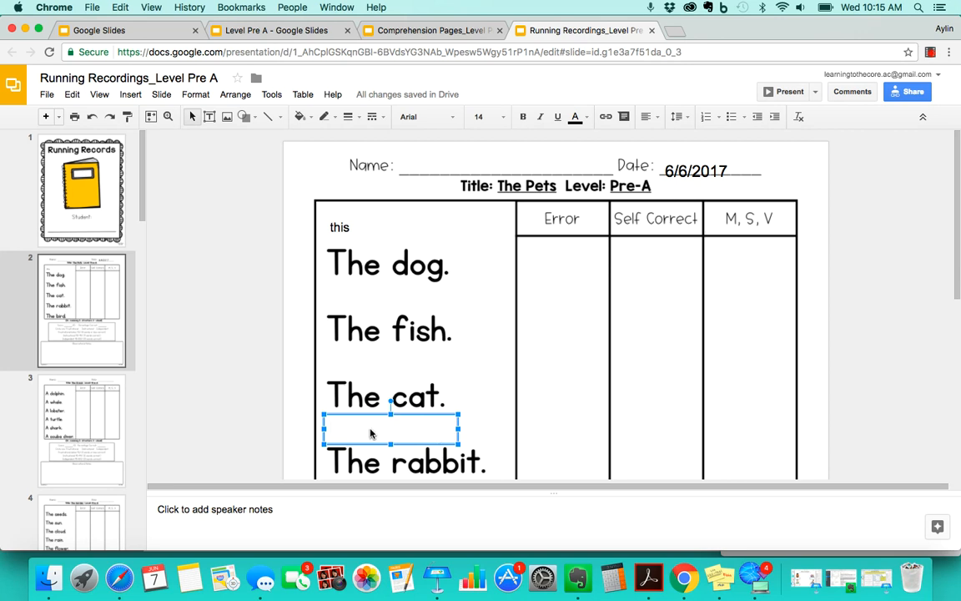
type("bunny")
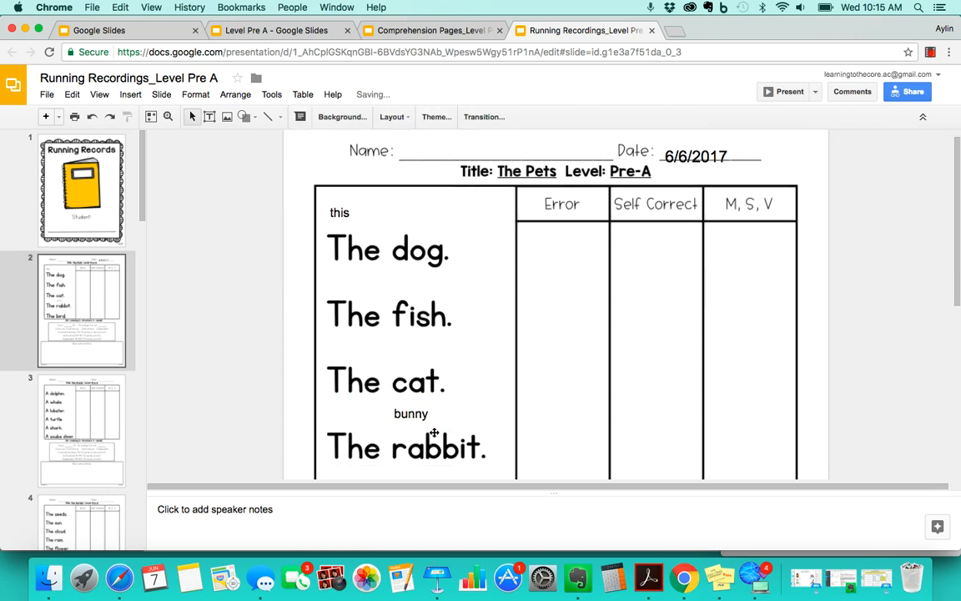
scroll("down", 3)
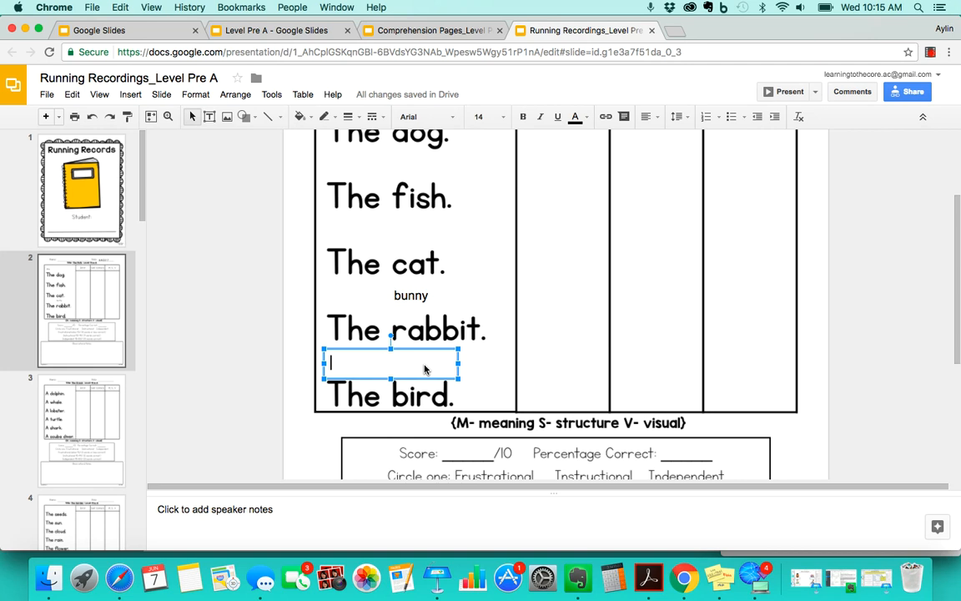
scroll("up", 3)
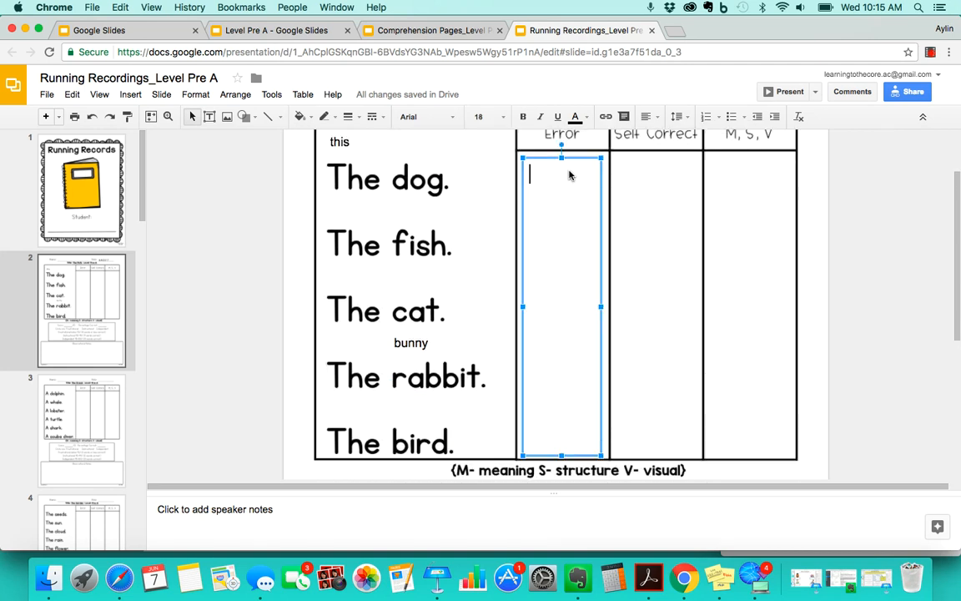
Enter error tallies of 1 beside The dog. and The rabbit
type("1")
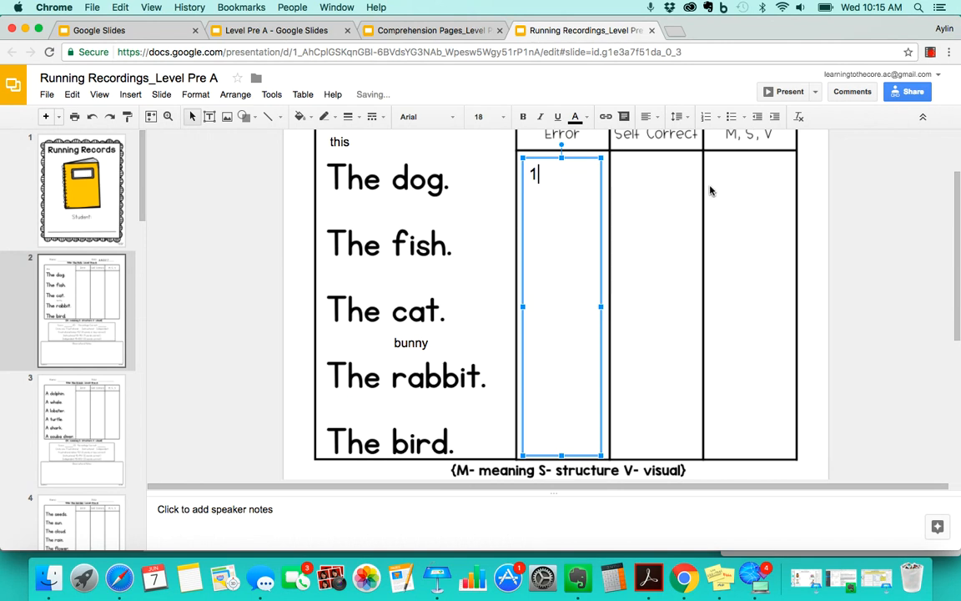
left_click(751, 173)
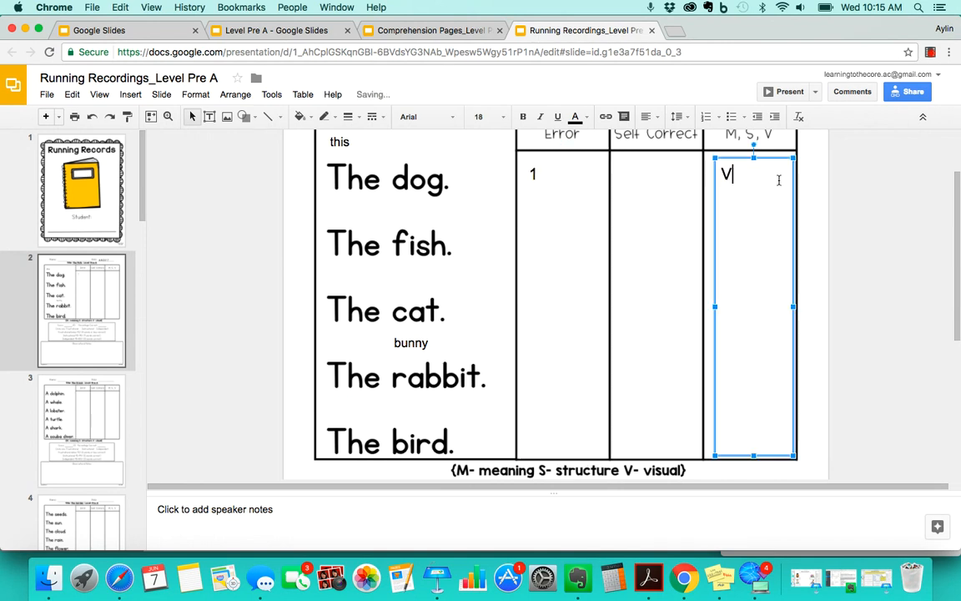
left_click(561, 363)
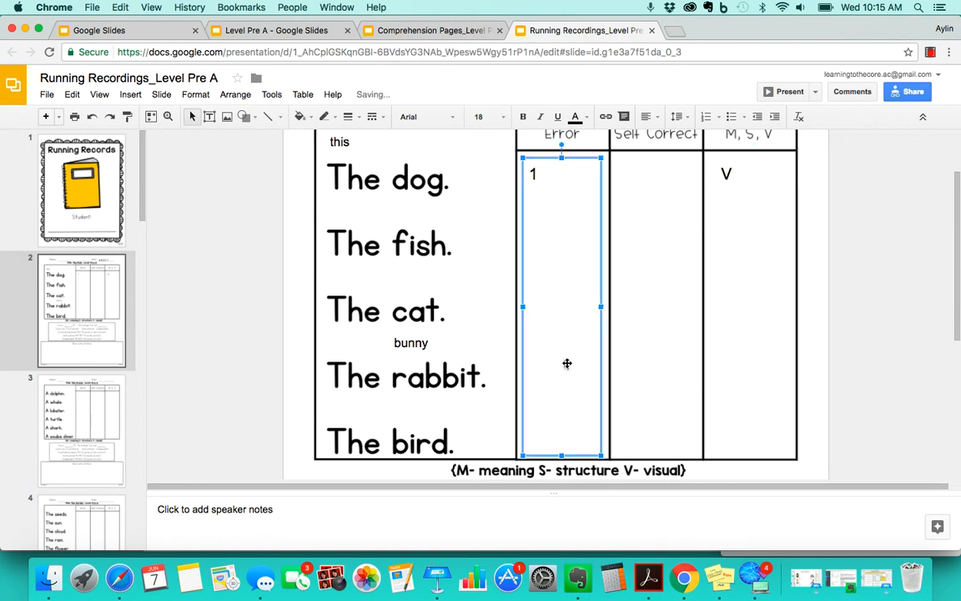
mouse_move(563, 346)
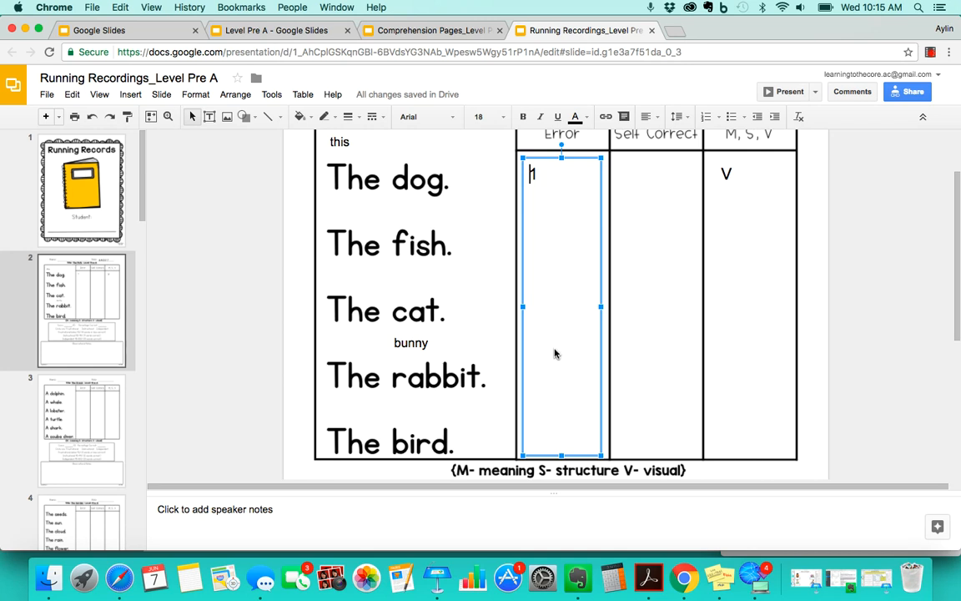
type("1")
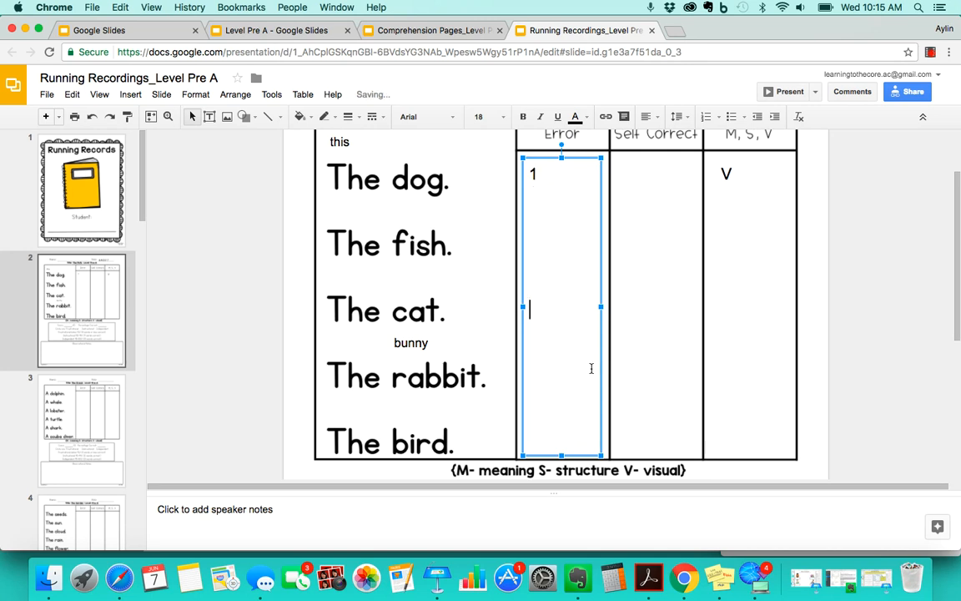
type("1")
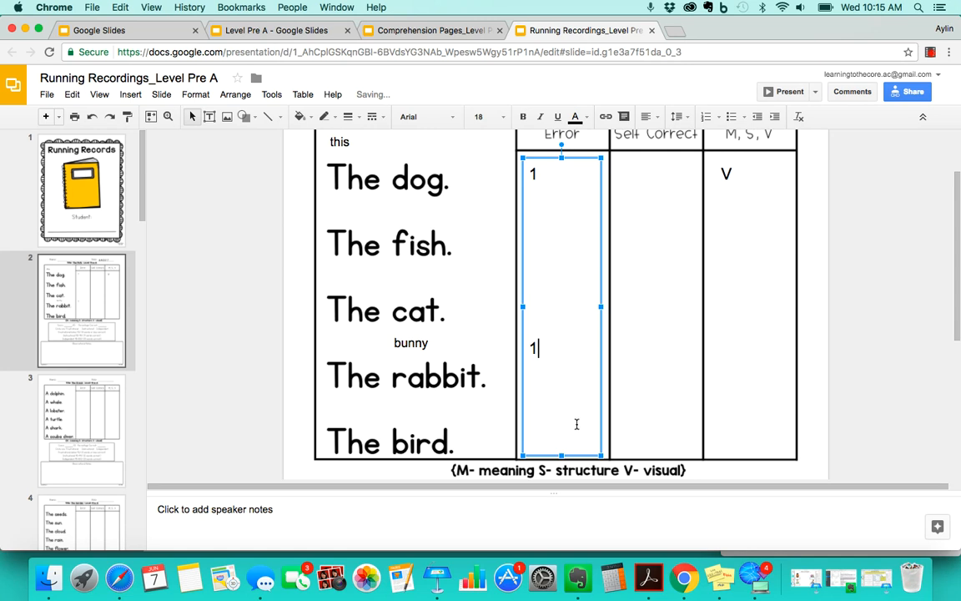
left_click(753, 359)
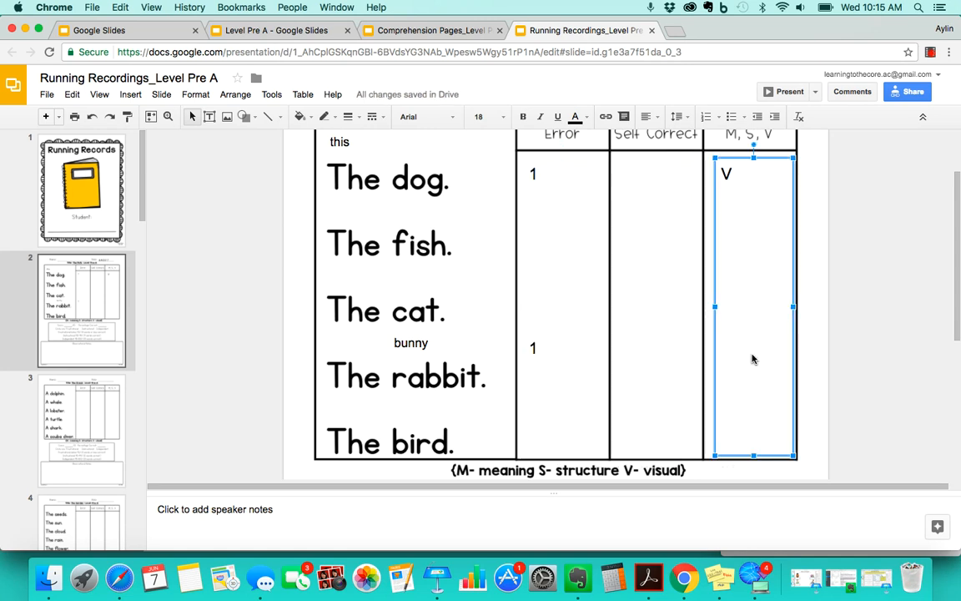
scroll("down", 3)
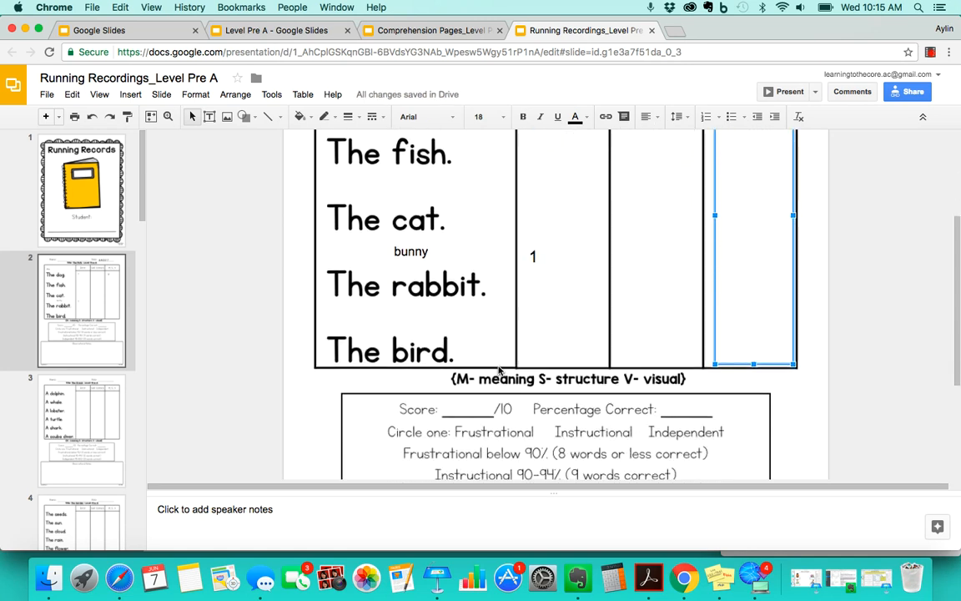
scroll("down", 3)
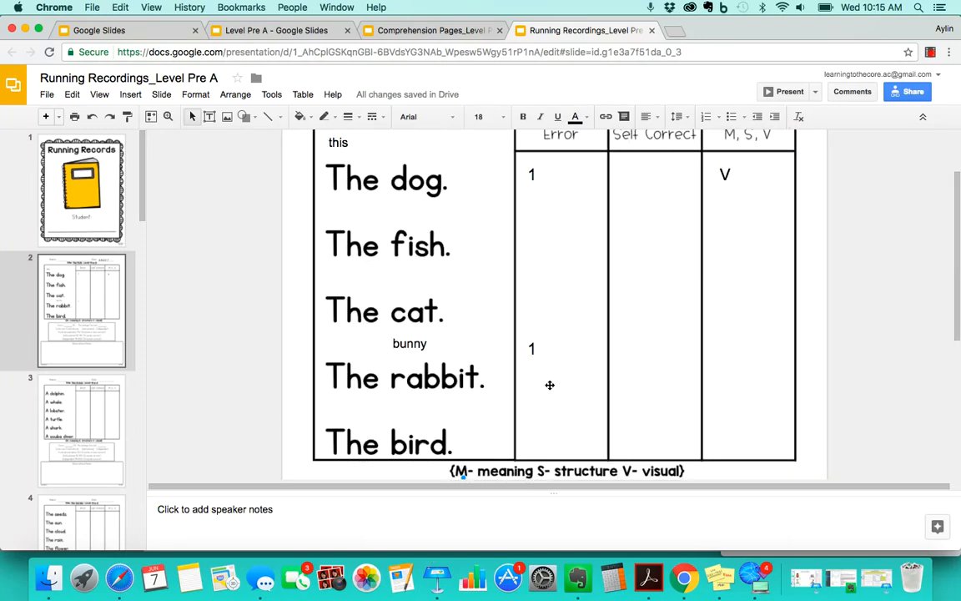
Scroll down to the Score line and select the Percentage Correct blank
scroll("down", 3)
type("8")
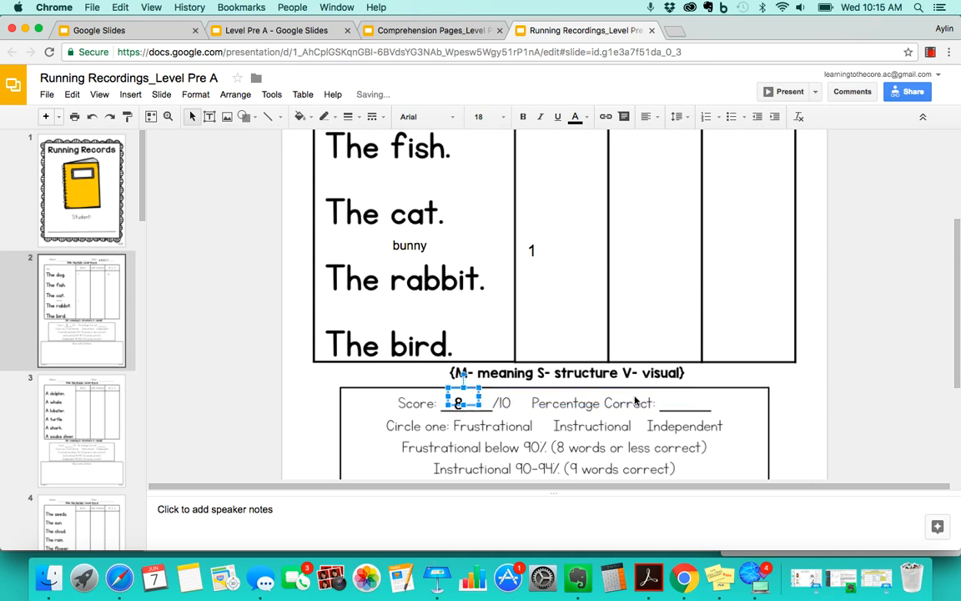
left_click(684, 403)
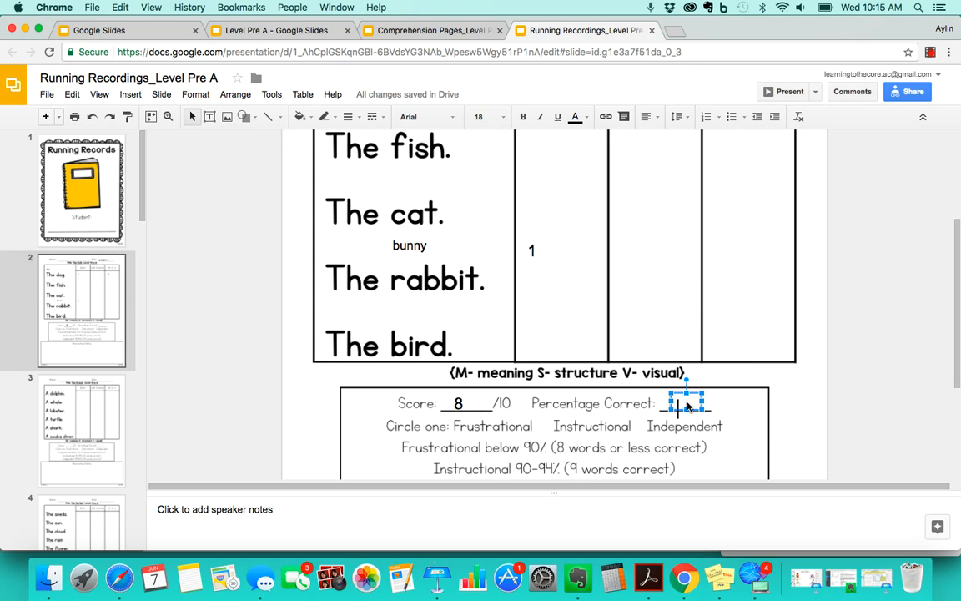
mouse_move(697, 404)
type("80")
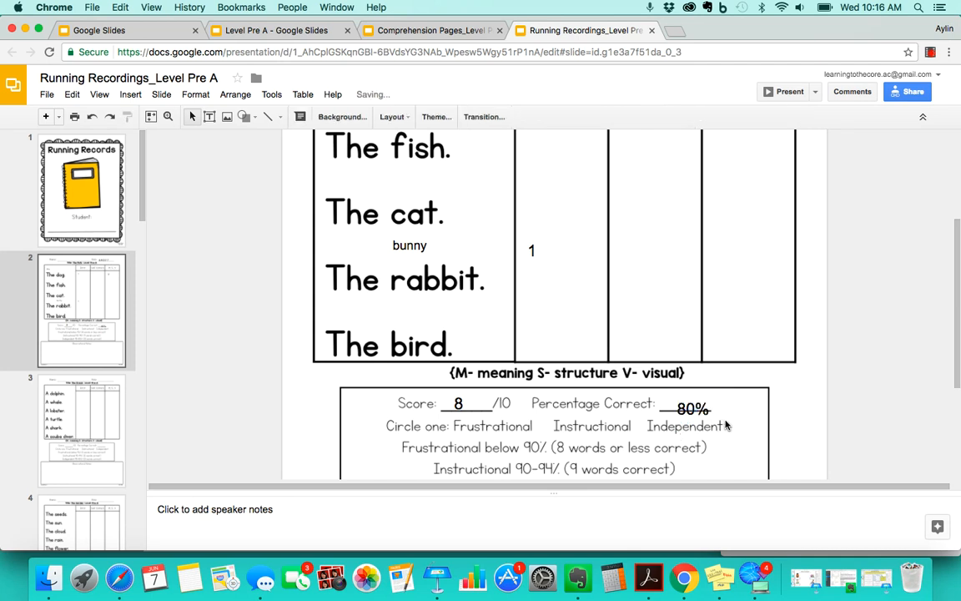
scroll("down", 3)
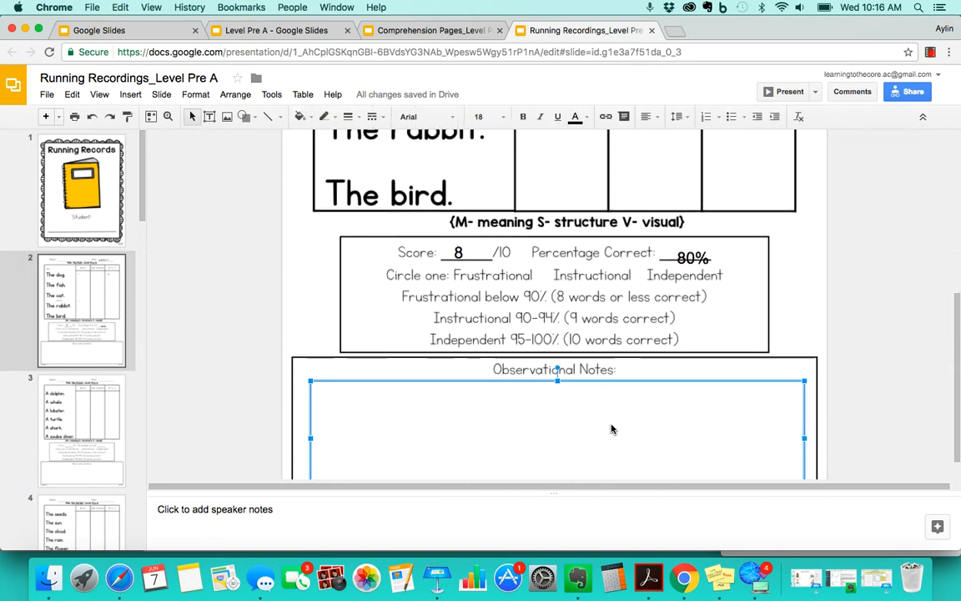
mouse_move(629, 424)
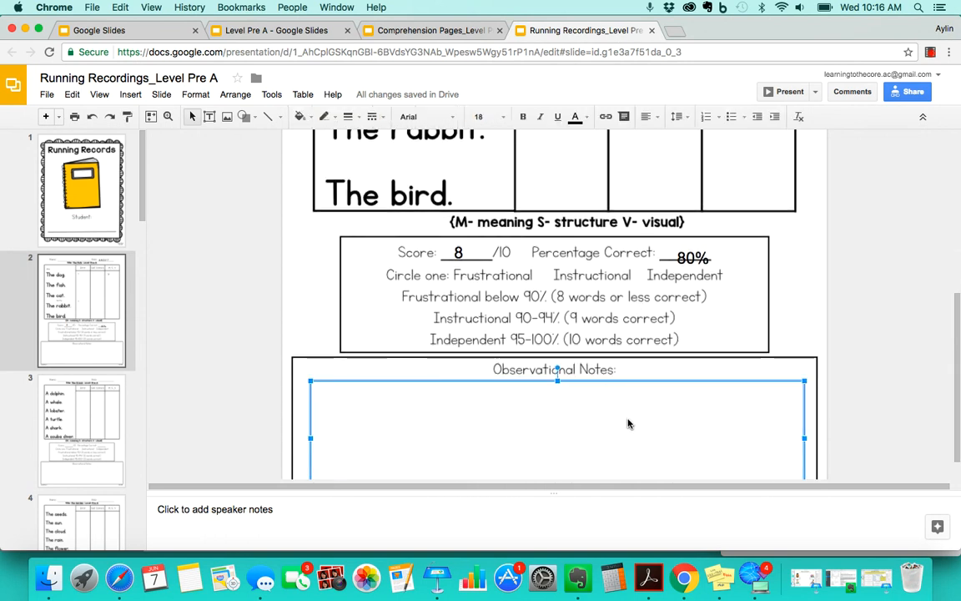
mouse_move(588, 419)
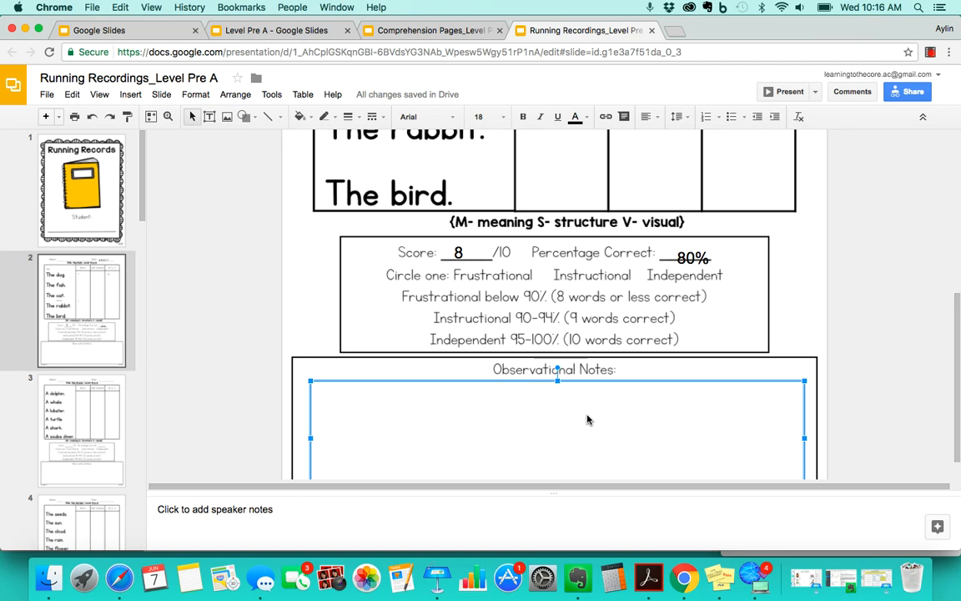
mouse_move(621, 293)
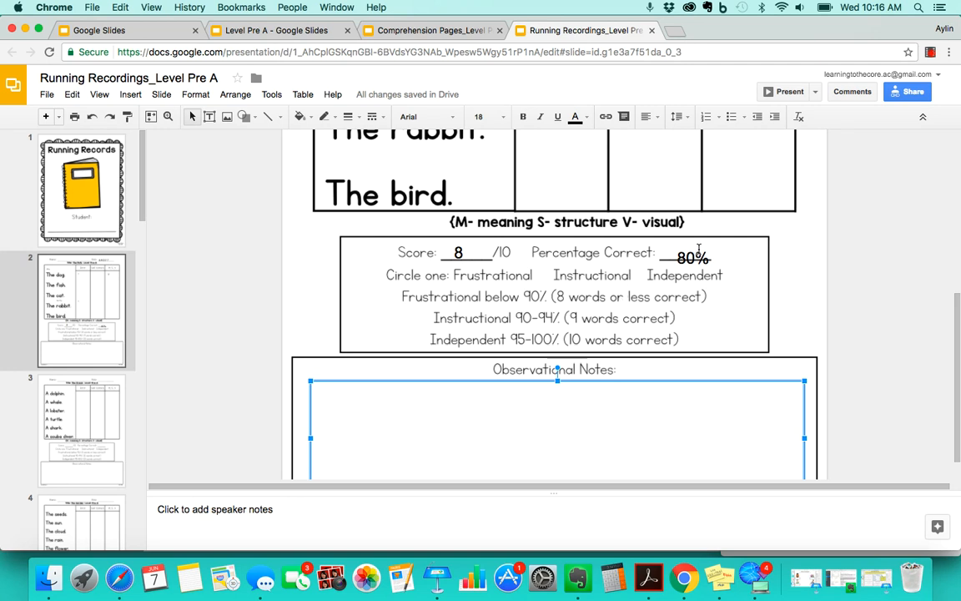
scroll("up", 3)
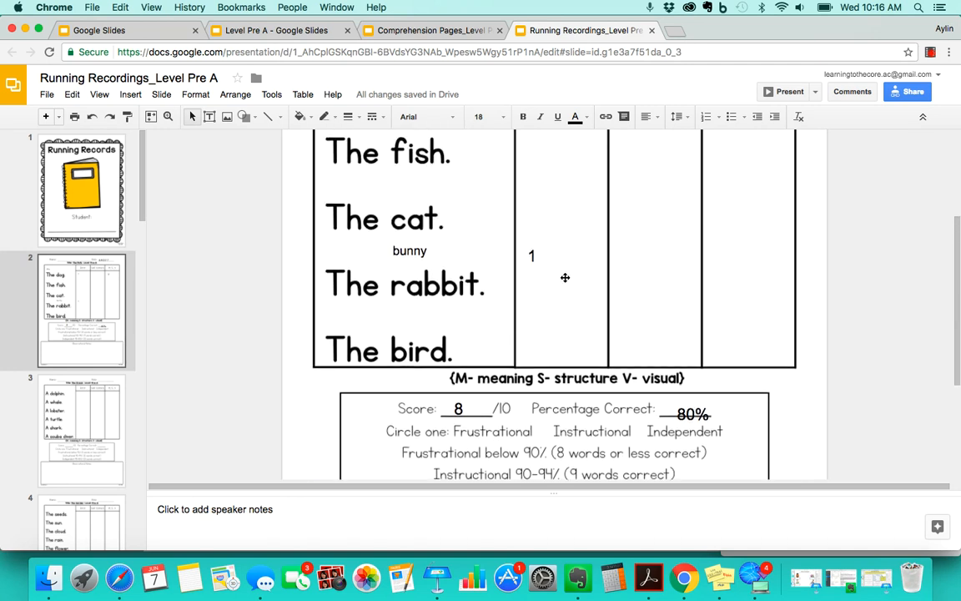
scroll("up", 3)
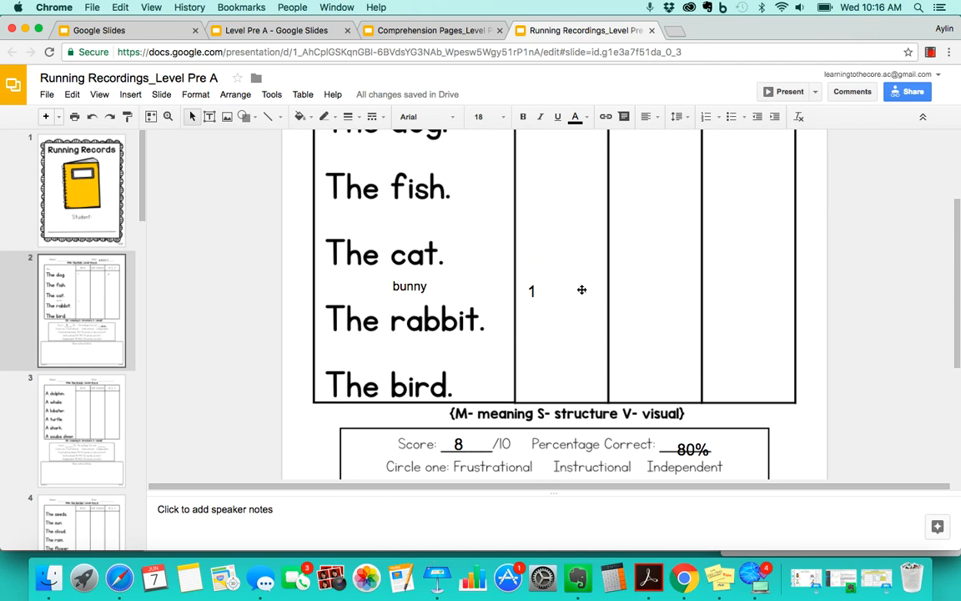
mouse_move(393, 328)
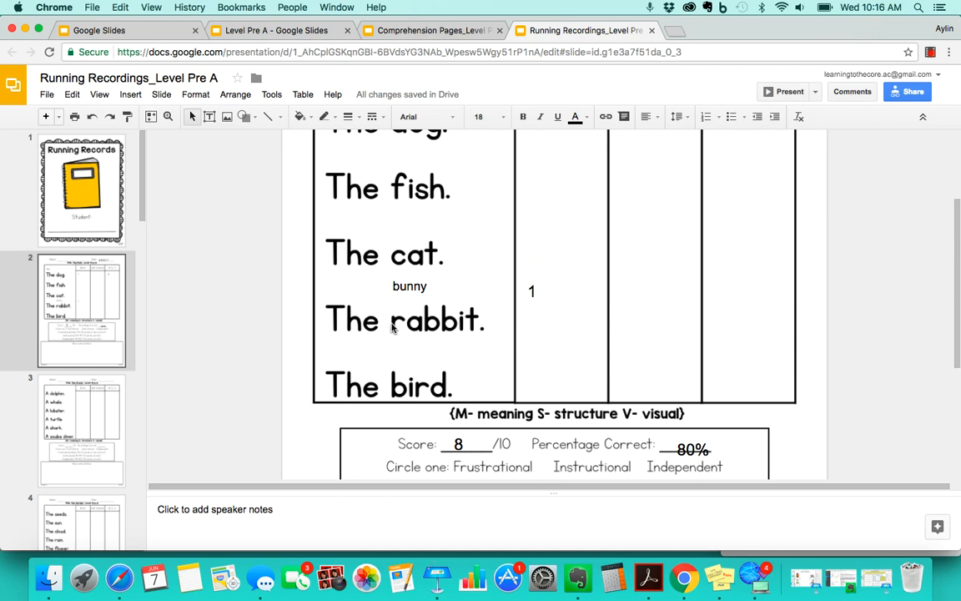
mouse_move(400, 328)
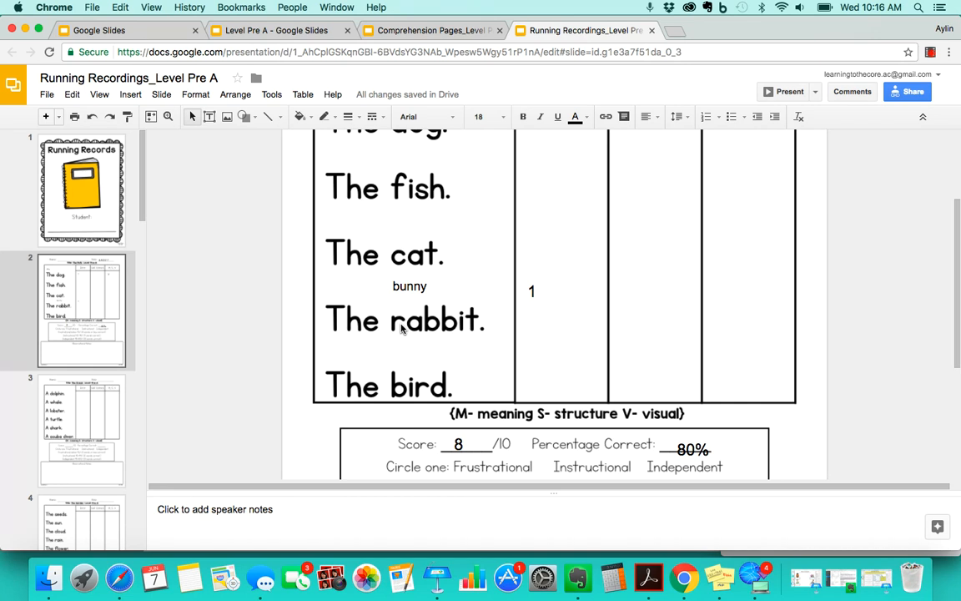
scroll("up", 3)
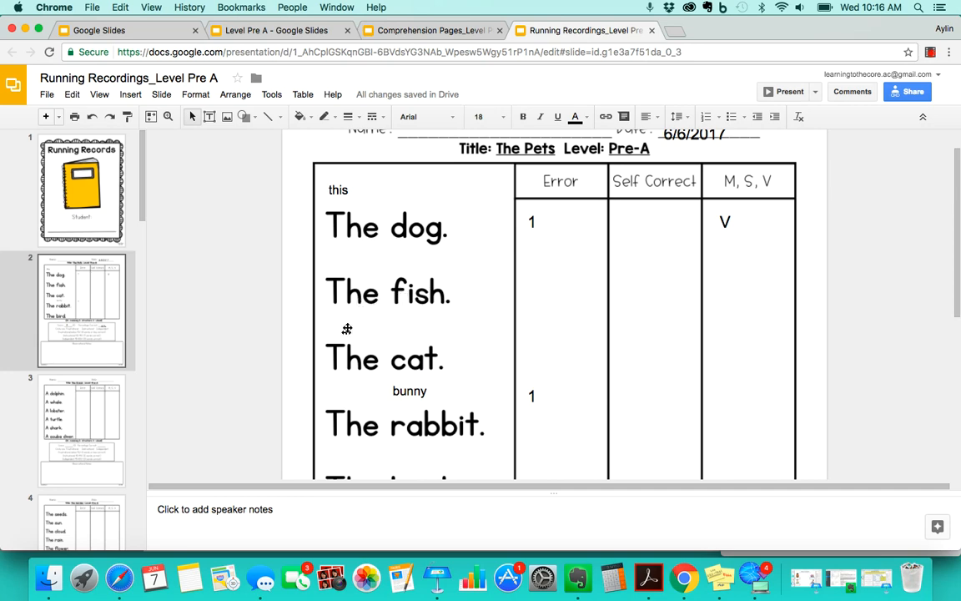
scroll("down", 3)
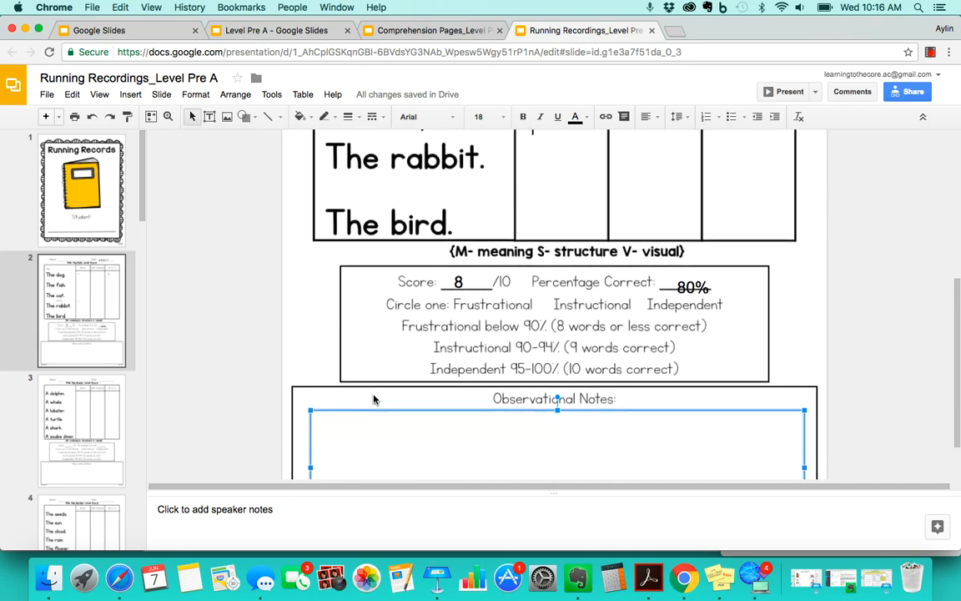
Open slide 3, The Ocean record, and scroll through the slide thumbnails
left_click(81, 430)
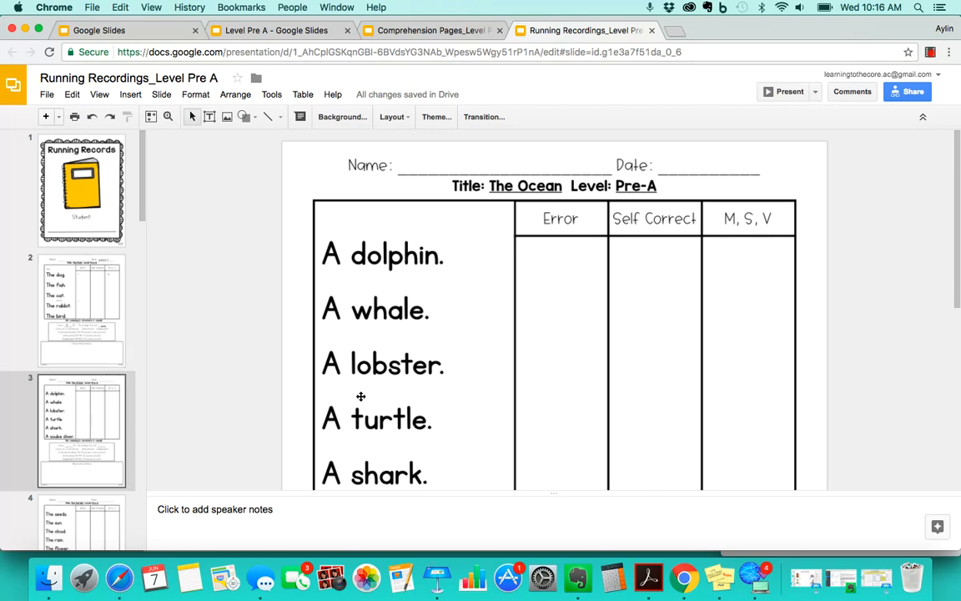
scroll("down", 3)
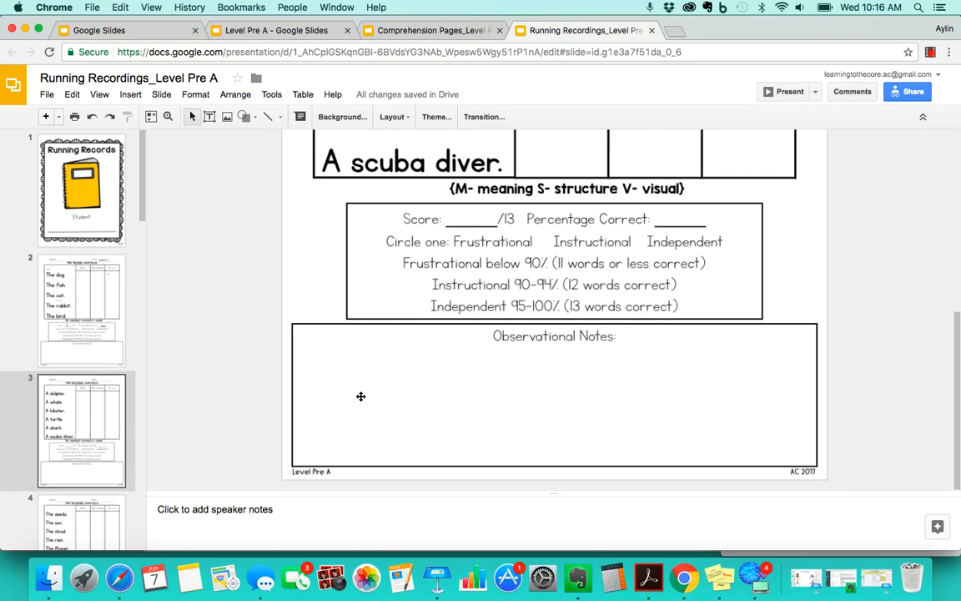
scroll("down", 3)
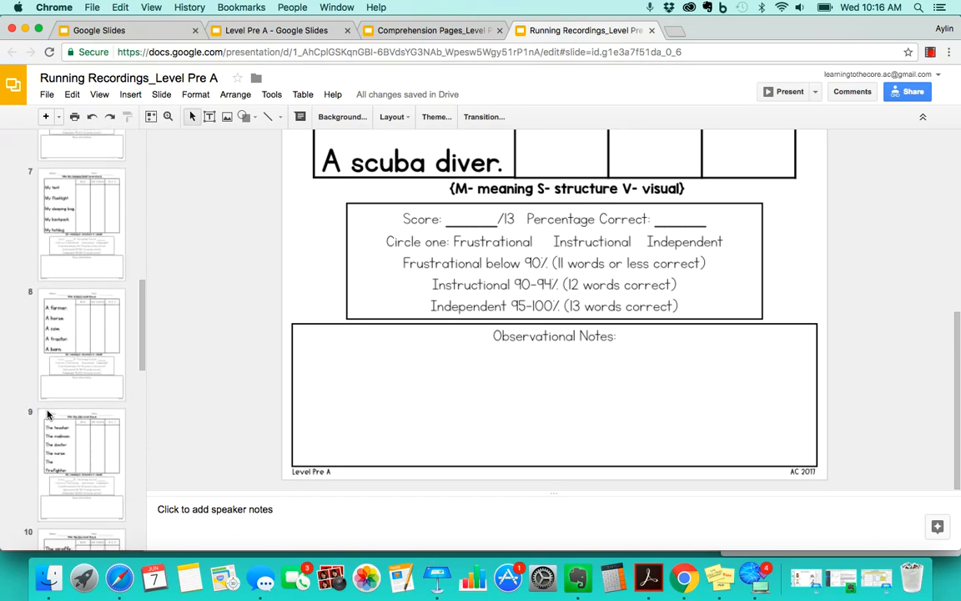
scroll("down", 3)
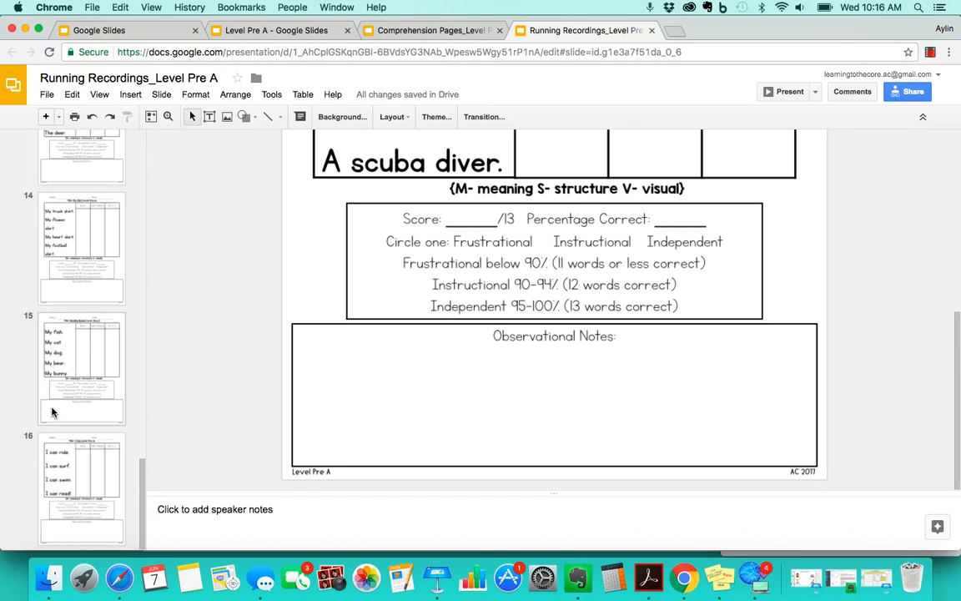
scroll("up", 3)
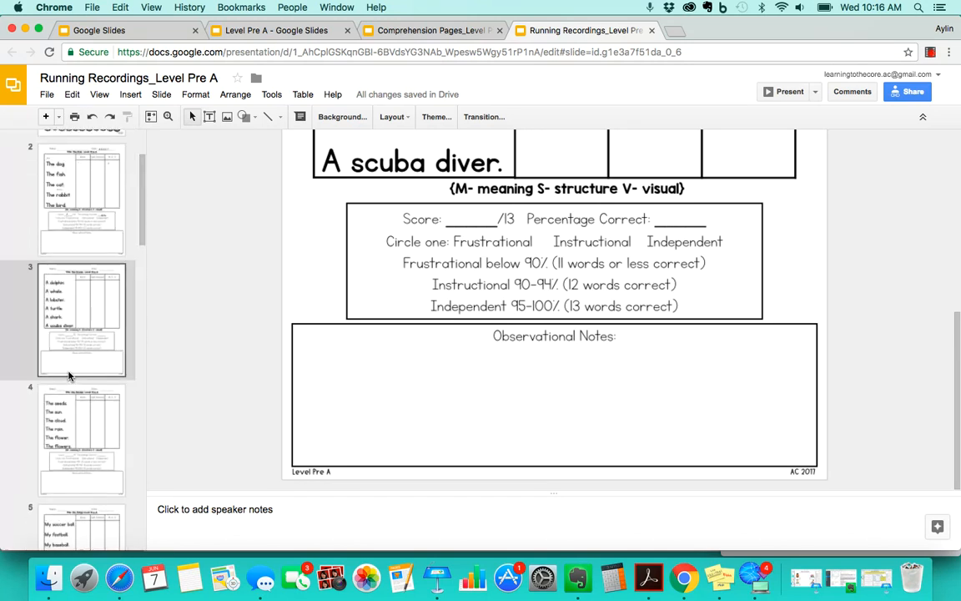
scroll("up", 3)
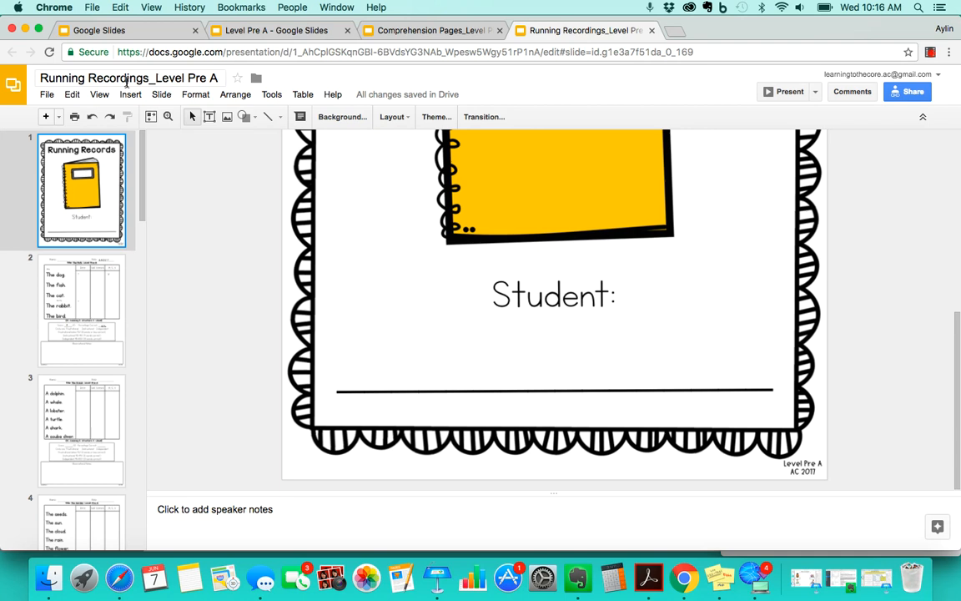
Set the view zoom to 50% so the whole cover slide is visible
left_click(99, 93)
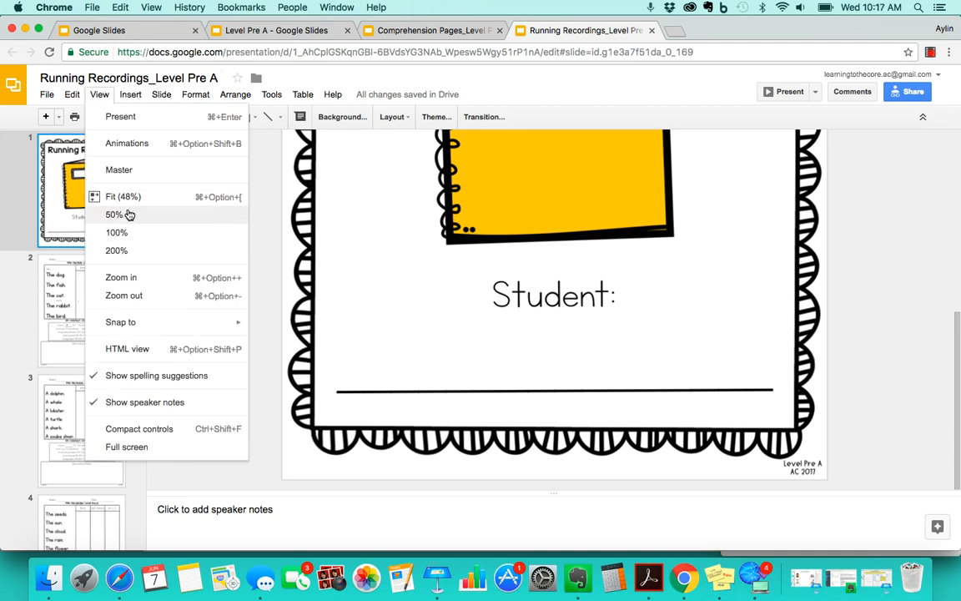
left_click(114, 214)
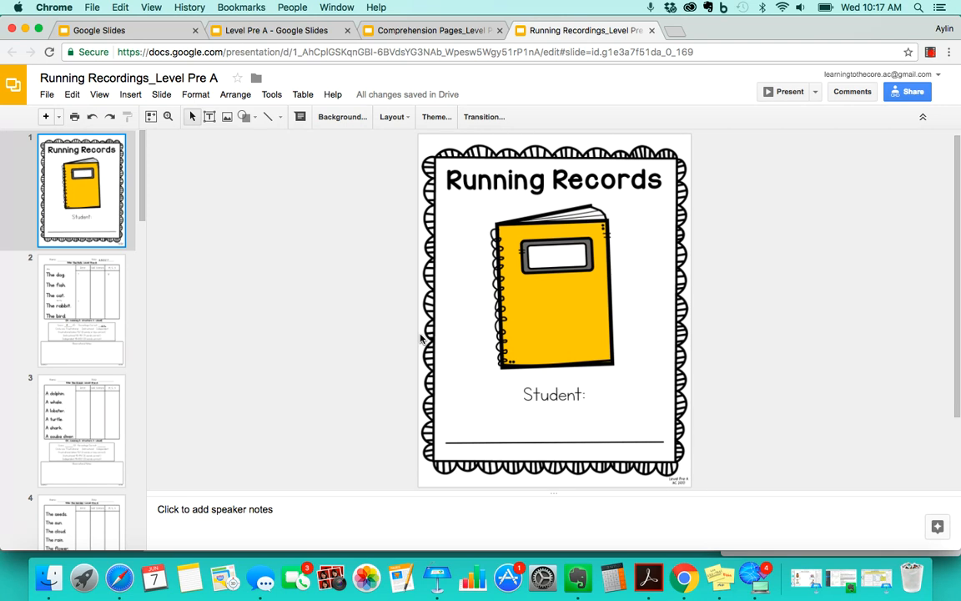
mouse_move(849, 481)
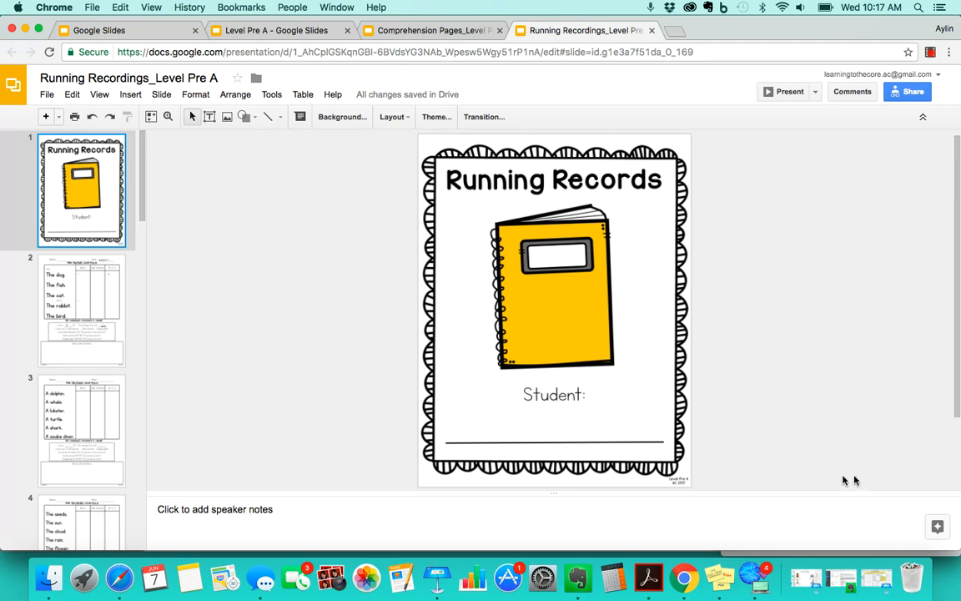